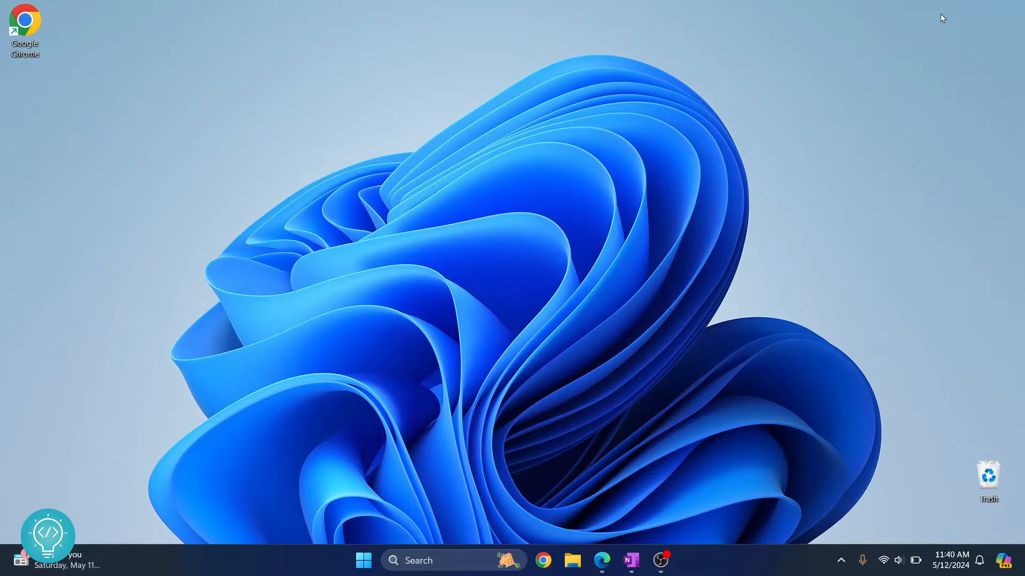
mouse_move(584, 504)
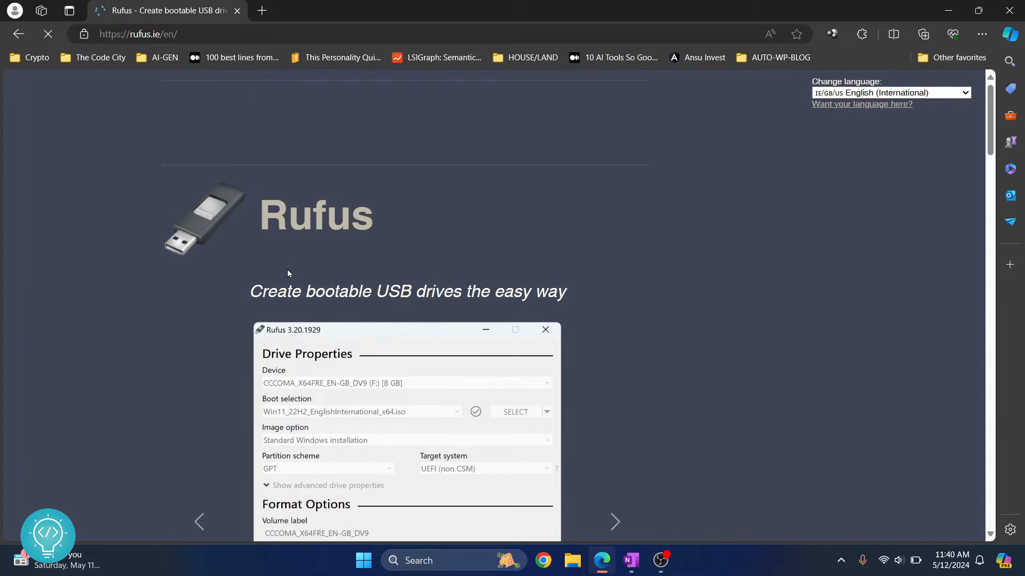
- Download rufus-4.4.exe from the Download section and launch it from the Downloads flyout
scroll("down", 3)
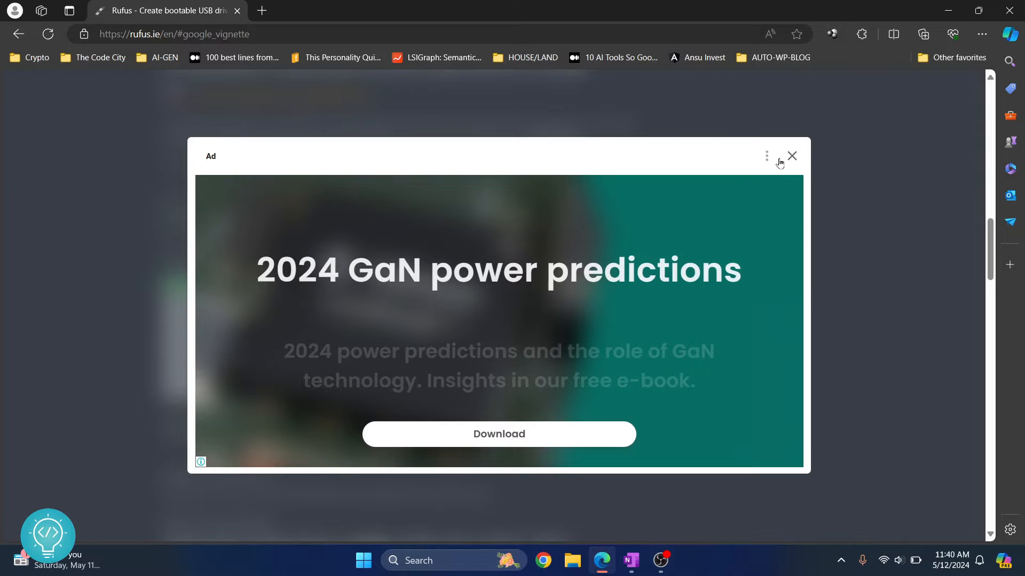
left_click(791, 156)
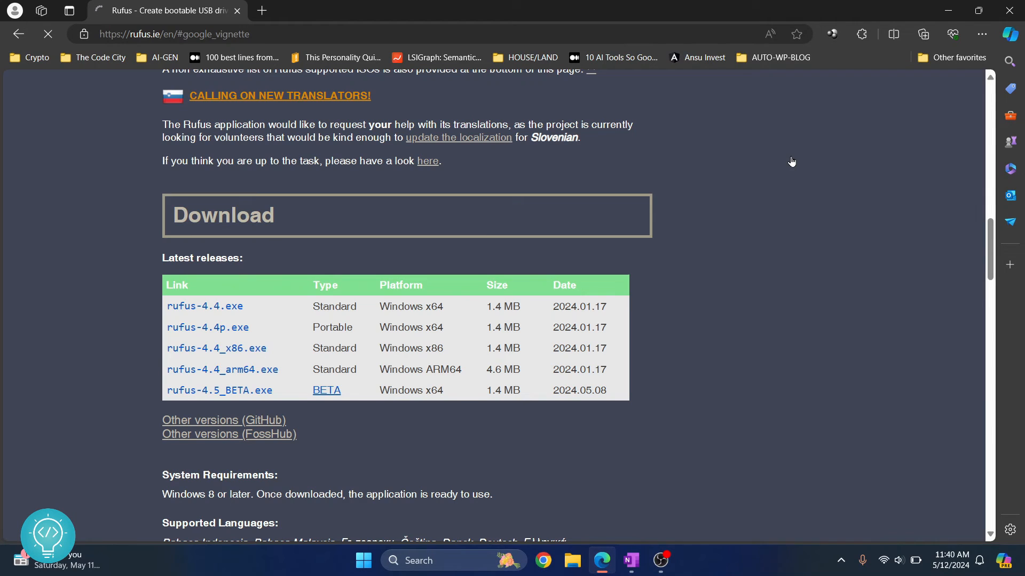
left_click(205, 306)
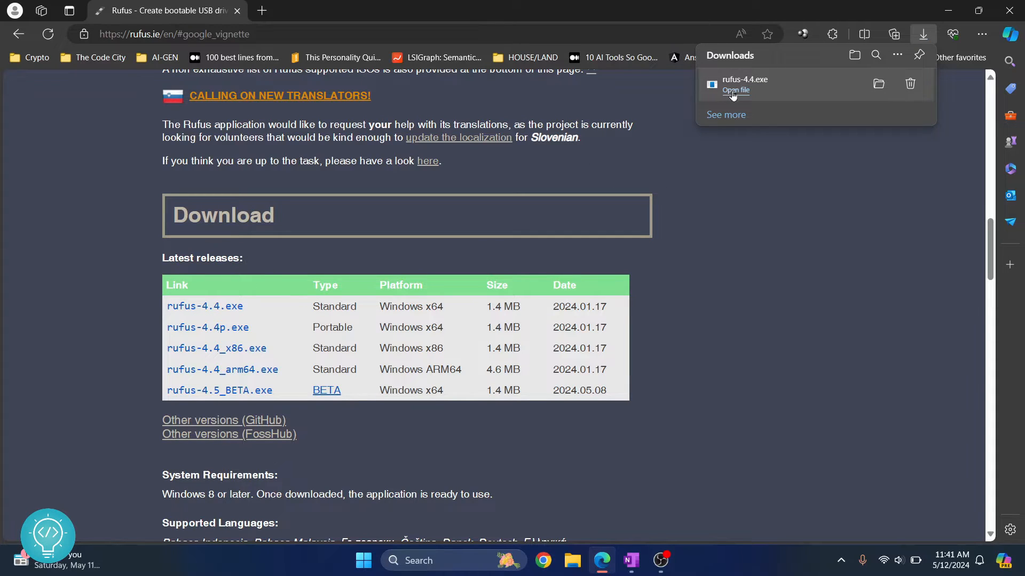
left_click(736, 90)
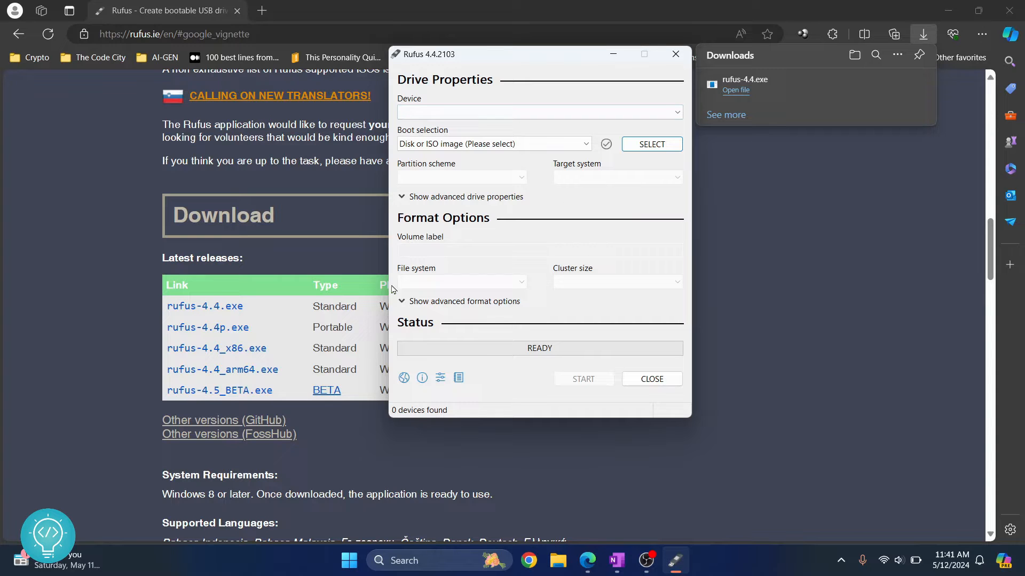
- With the 64 GB WIN11 drive detected and Disk or ISO image chosen, bring up the image file chooser
left_click(539, 112)
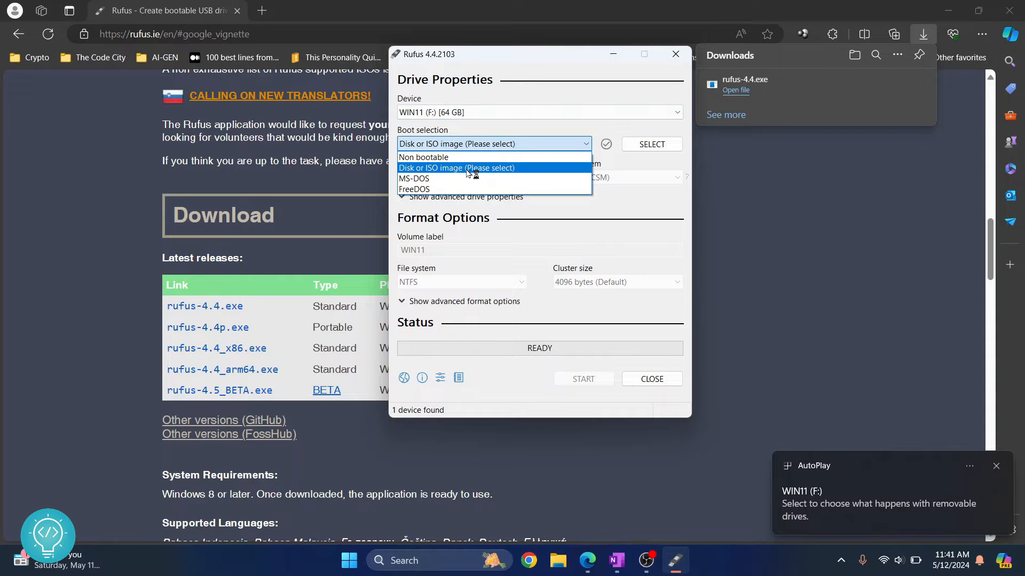
mouse_move(449, 157)
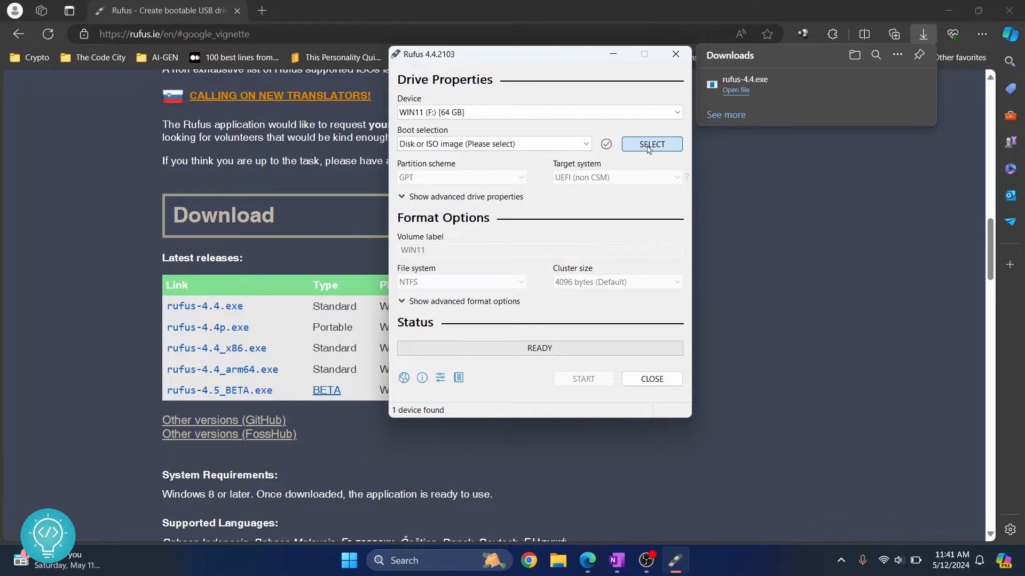
left_click(651, 144)
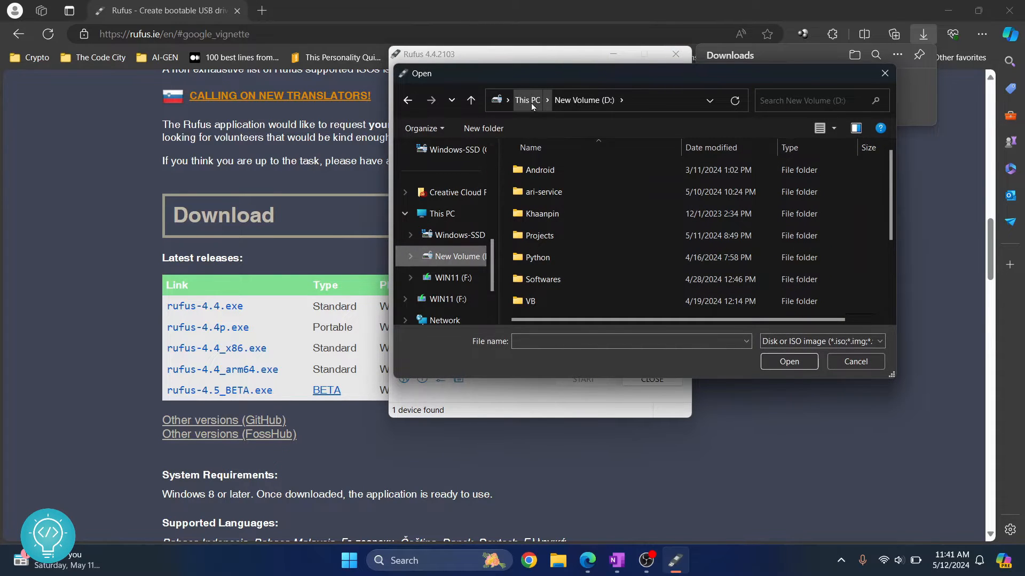
- Load Win10_23H2_English_x64v2.iso as the boot image, keeping standard Windows installation with GPT, UEFI and NTFS
left_click(526, 100)
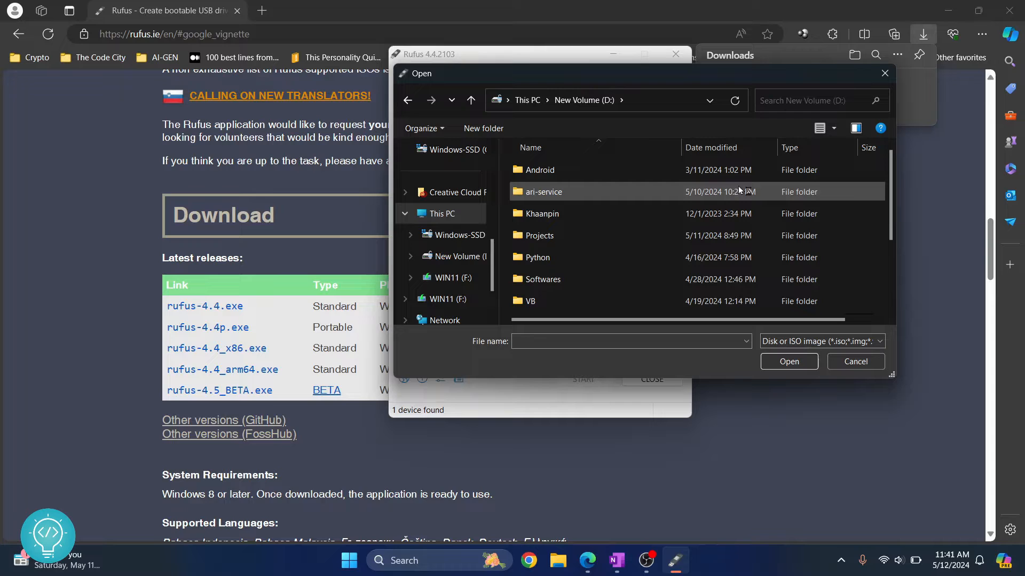
left_click(578, 304)
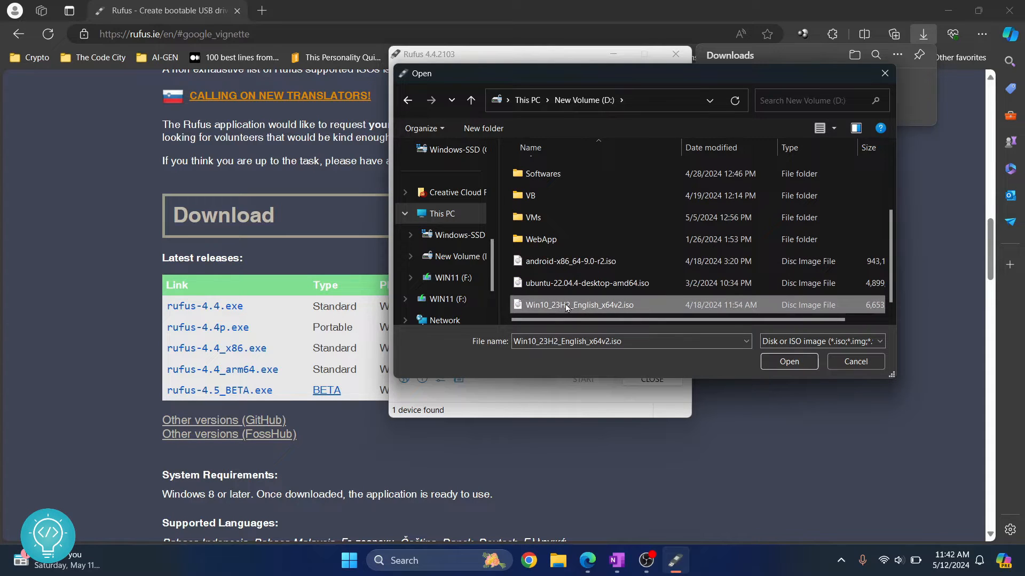
left_click(788, 362)
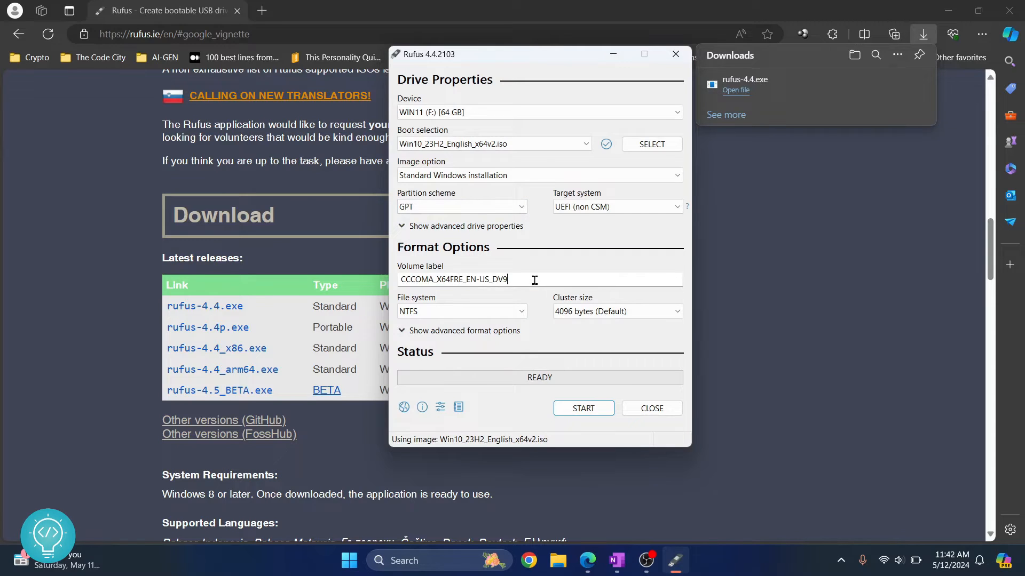
- Set the volume label to Win-10-Bootable and start writing the installer to the drive
type("Win-10")
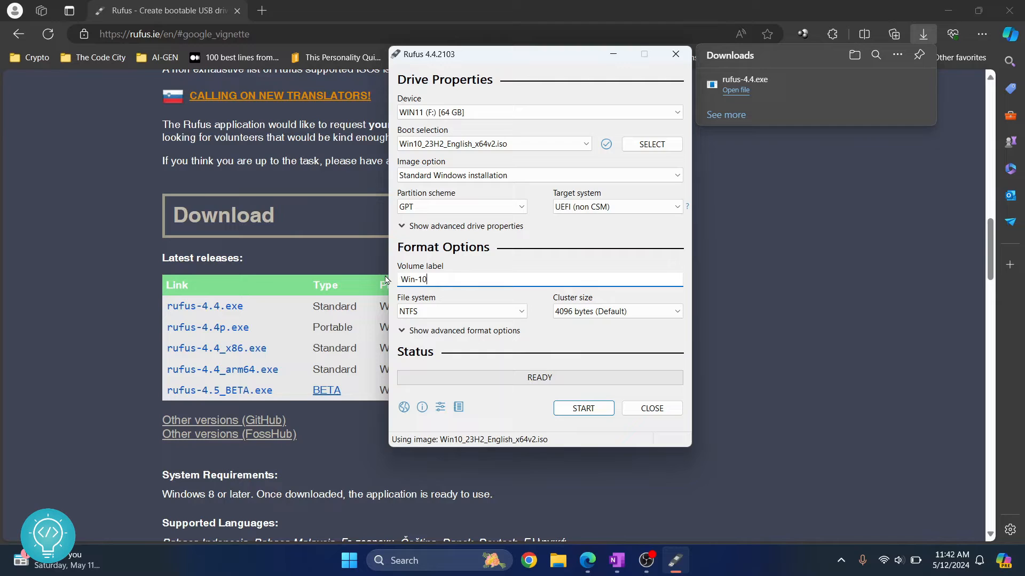
type("-Bootable")
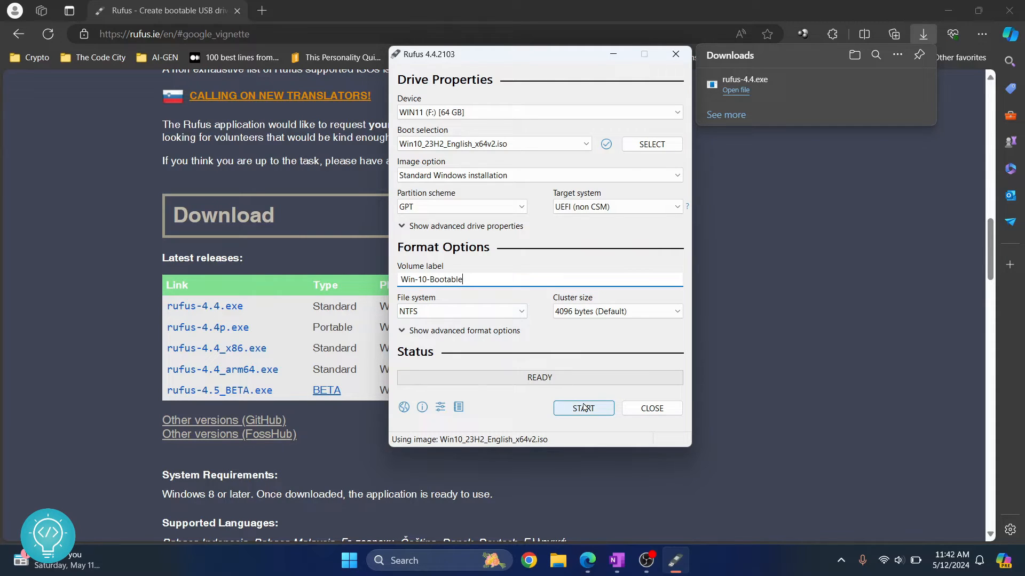
mouse_move(583, 407)
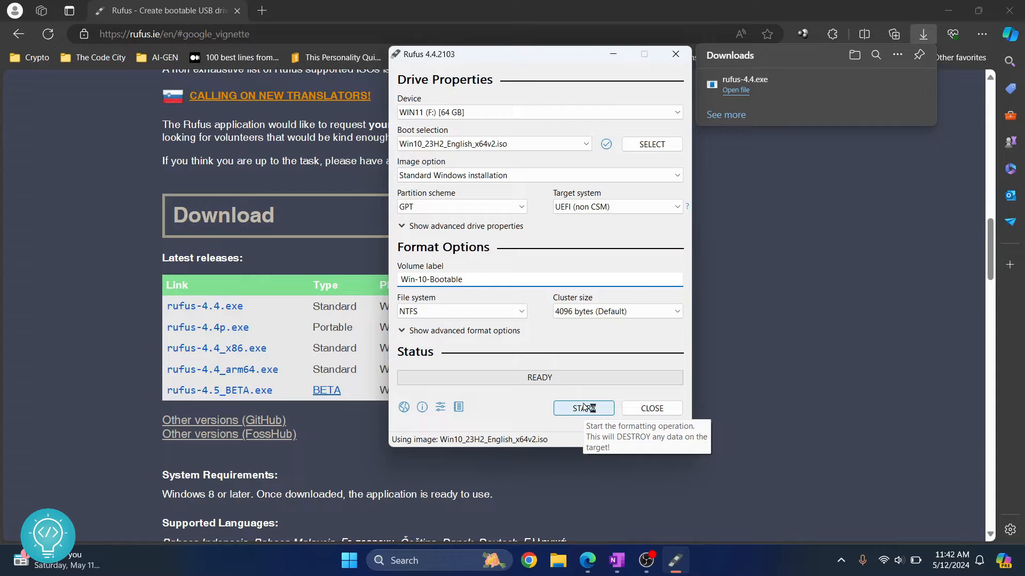
mouse_move(424, 348)
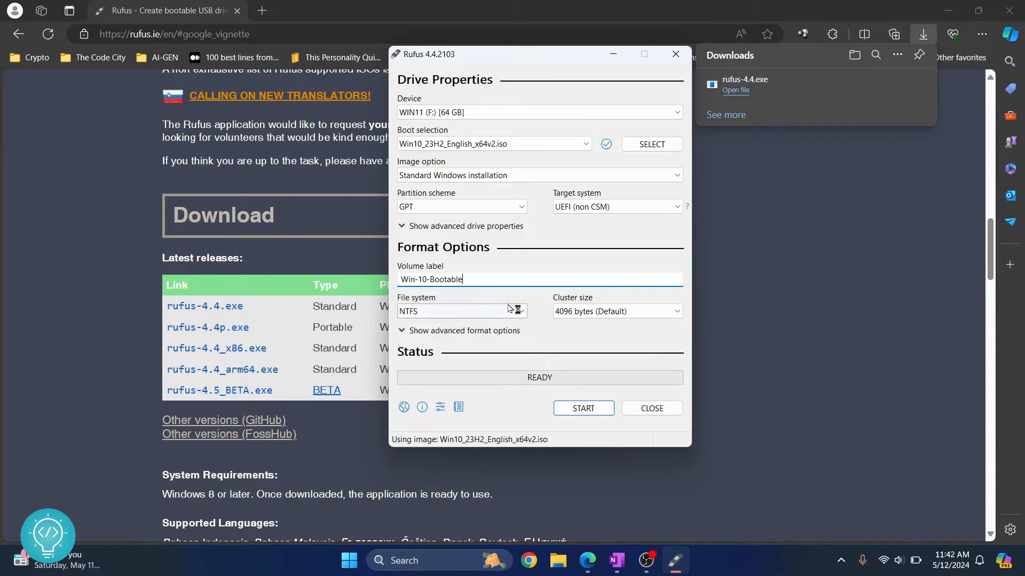
left_click(583, 408)
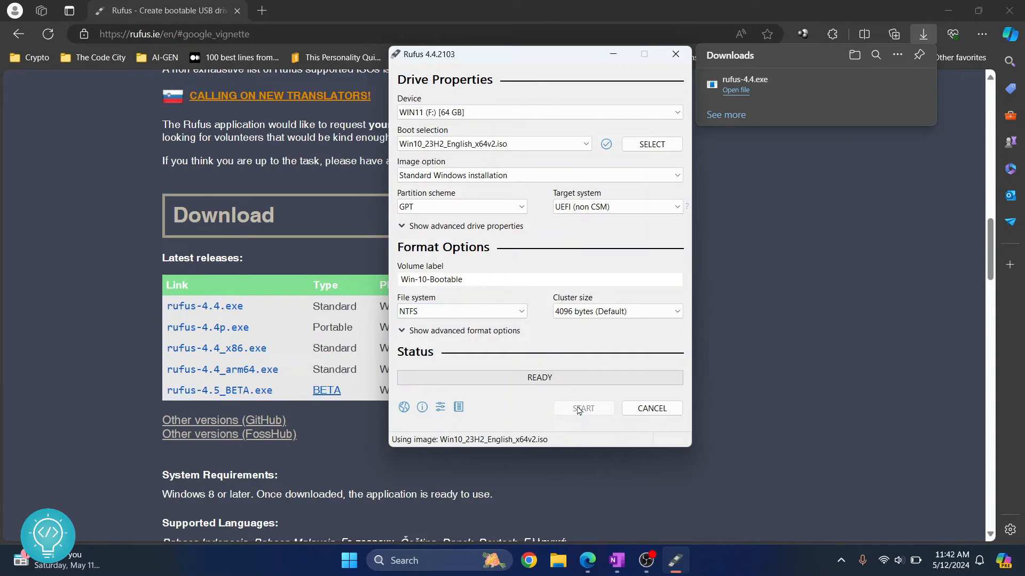
left_click(582, 408)
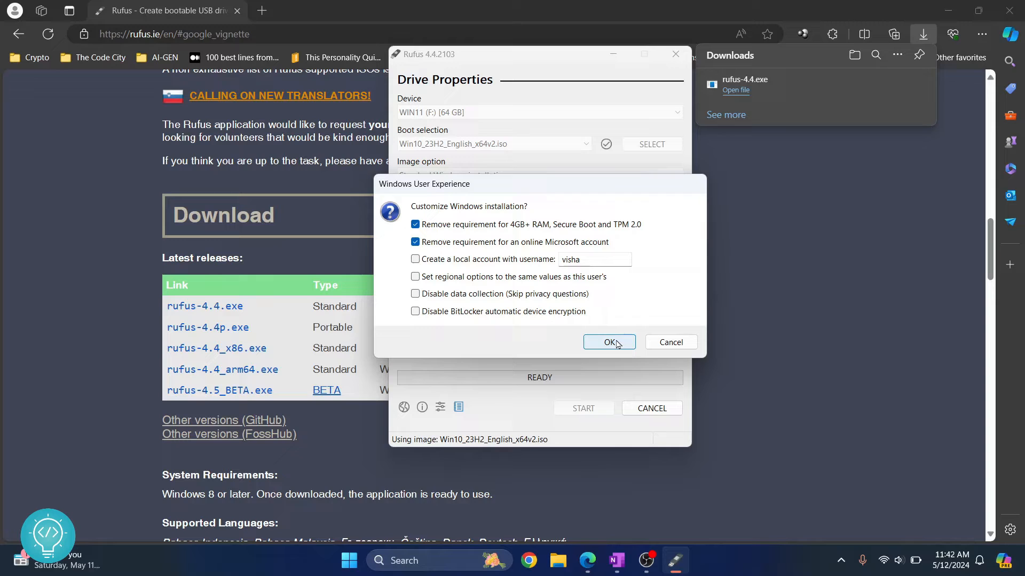
mouse_move(593, 260)
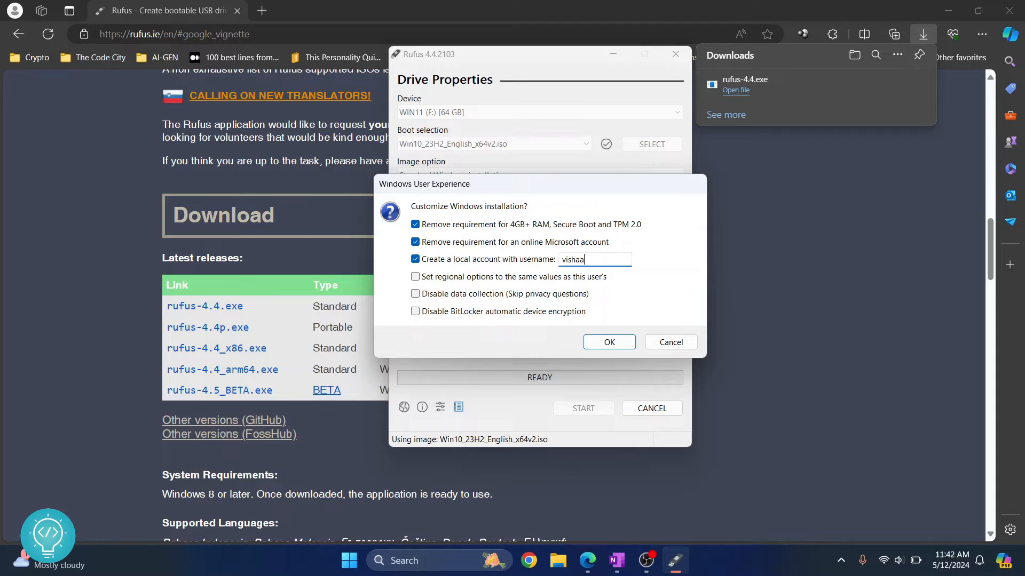
- Uncheck 'Create a local account with username' in the Windows User Experience dialog and confirm the customizations
type("tcd")
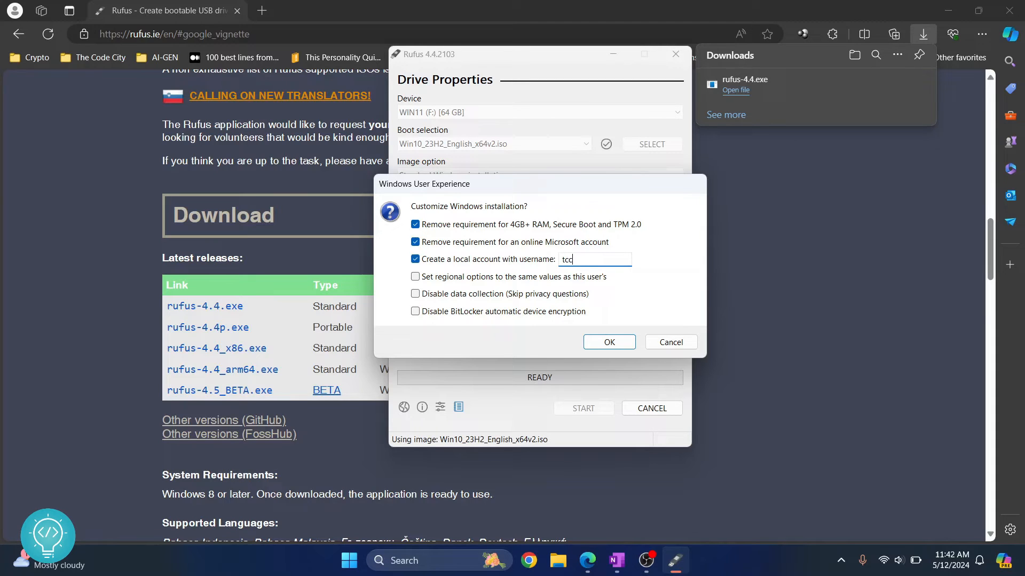
left_click(415, 258)
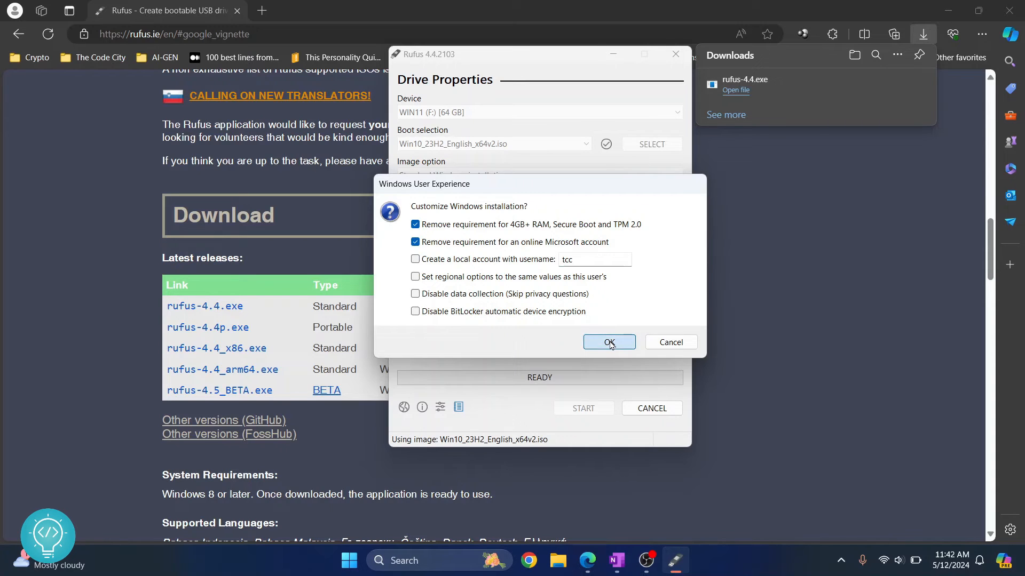
left_click(607, 343)
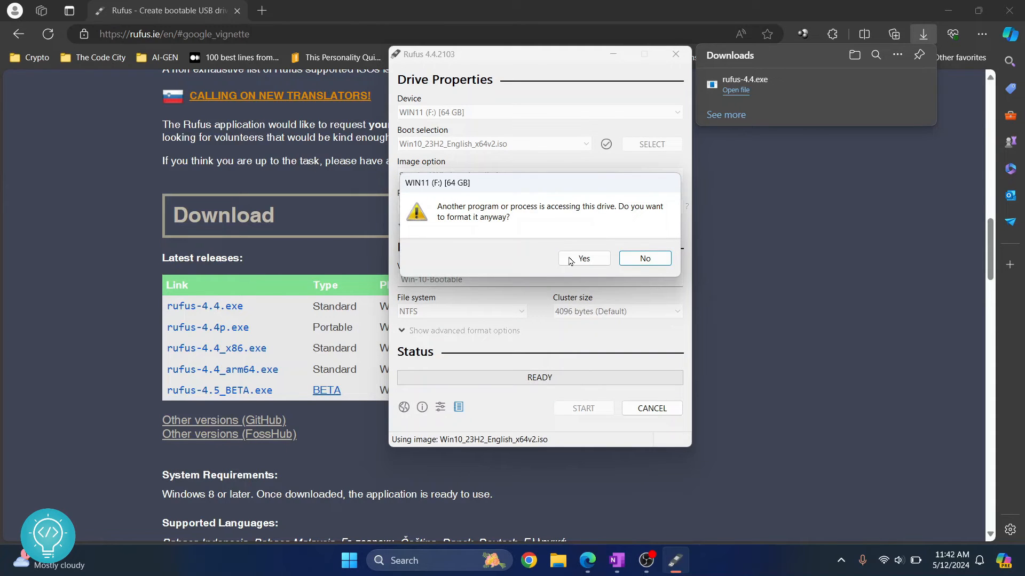
- Confirm formatting the in-use drive and accept erasing all its data, starting the NTFS write
left_click(584, 259)
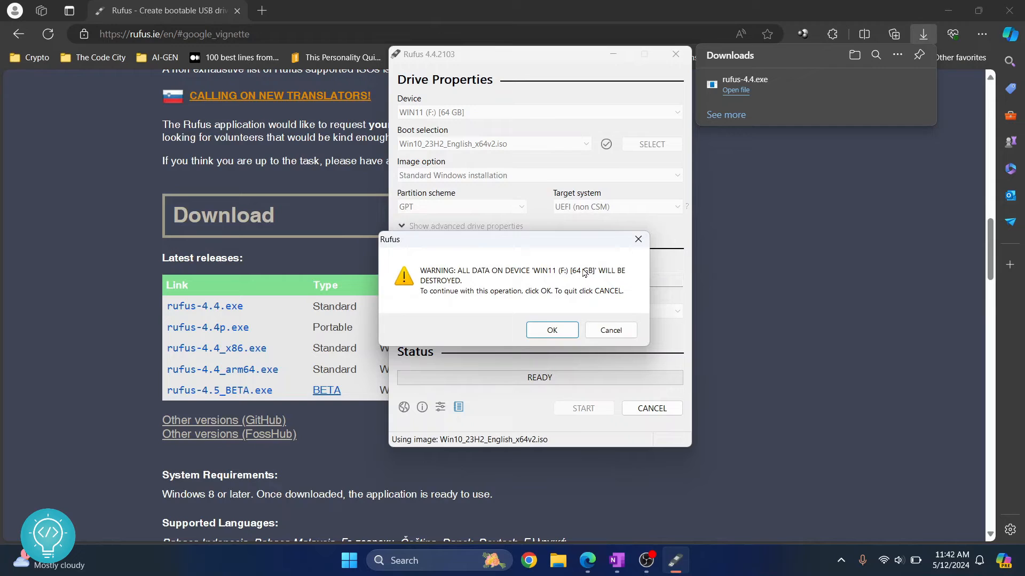
mouse_move(466, 284)
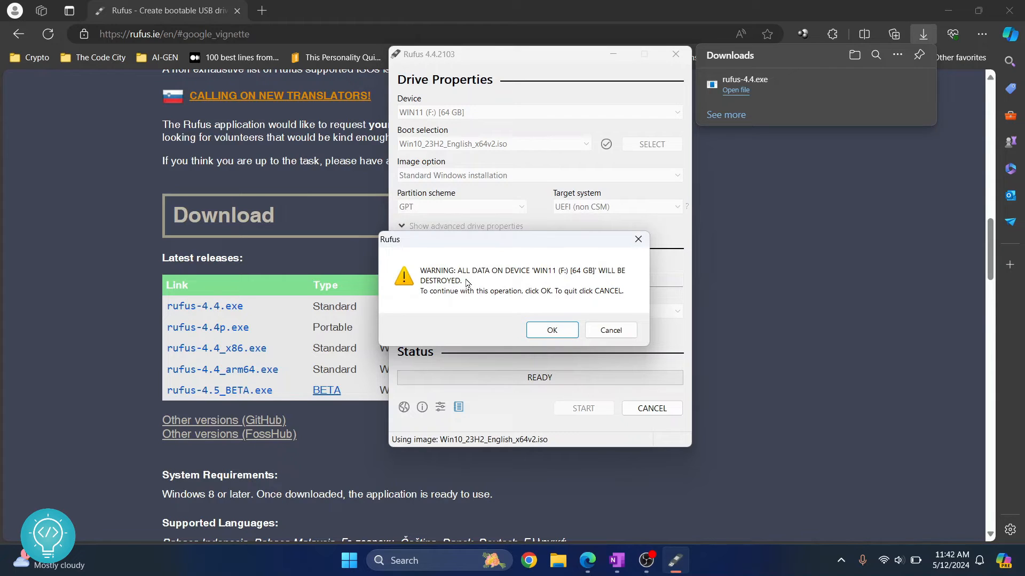
mouse_move(496, 288)
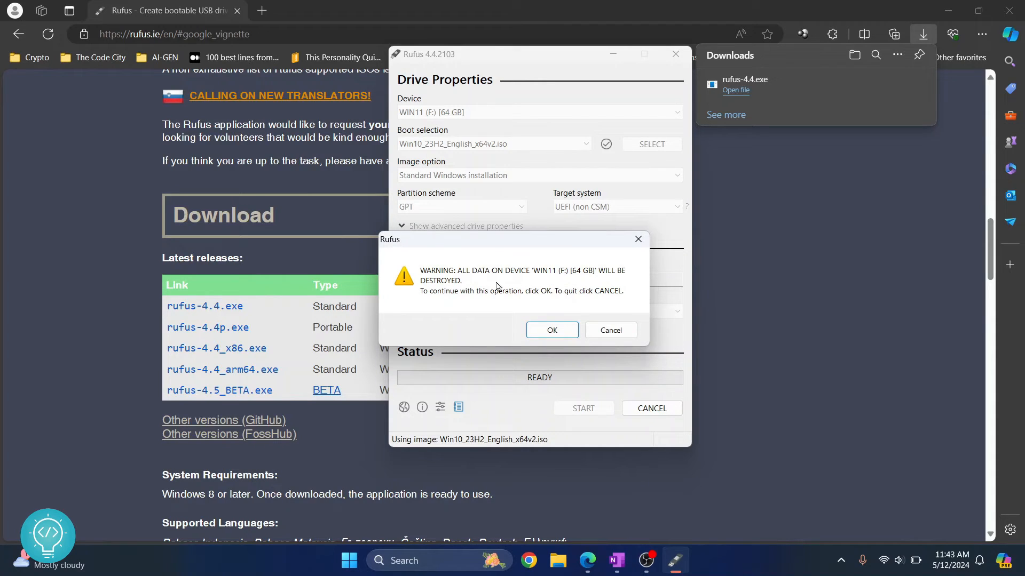
left_click(551, 330)
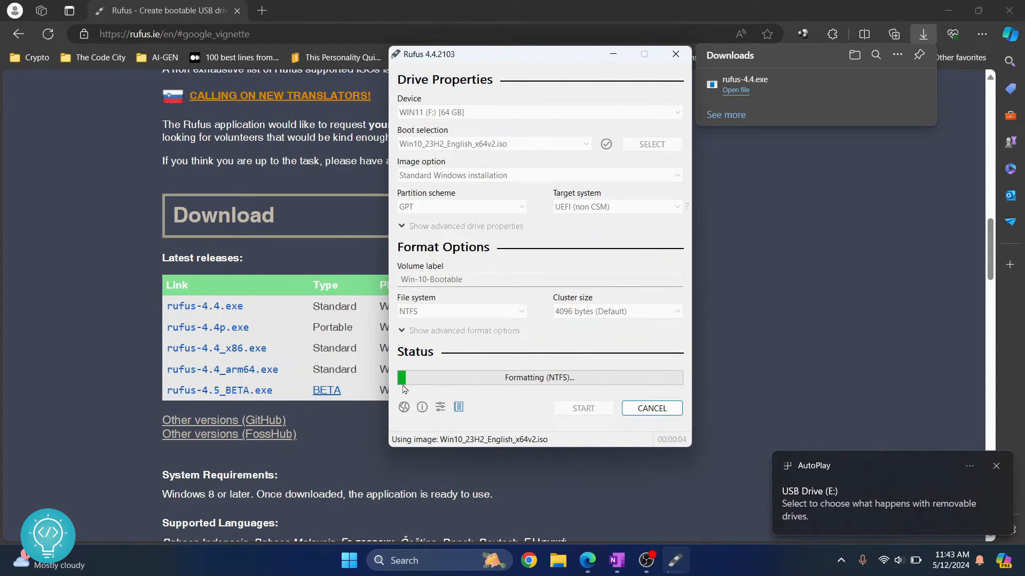
mouse_move(595, 385)
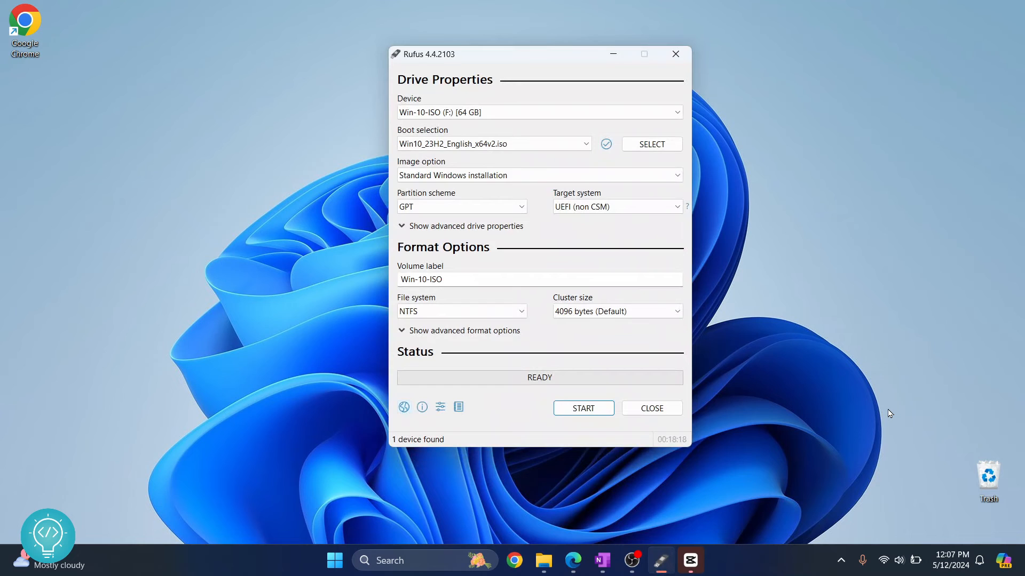
mouse_move(459, 385)
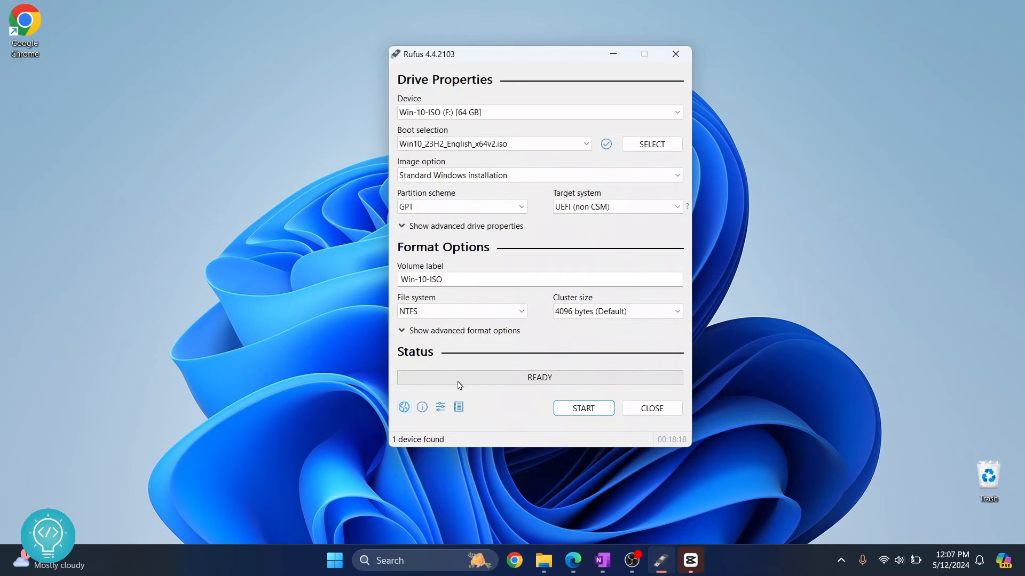
mouse_move(639, 381)
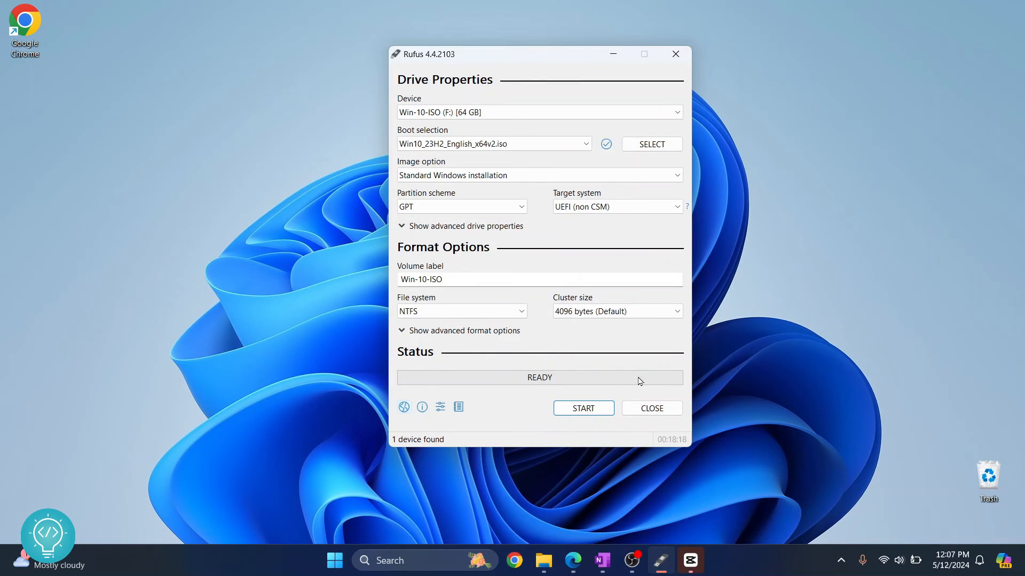
mouse_move(517, 376)
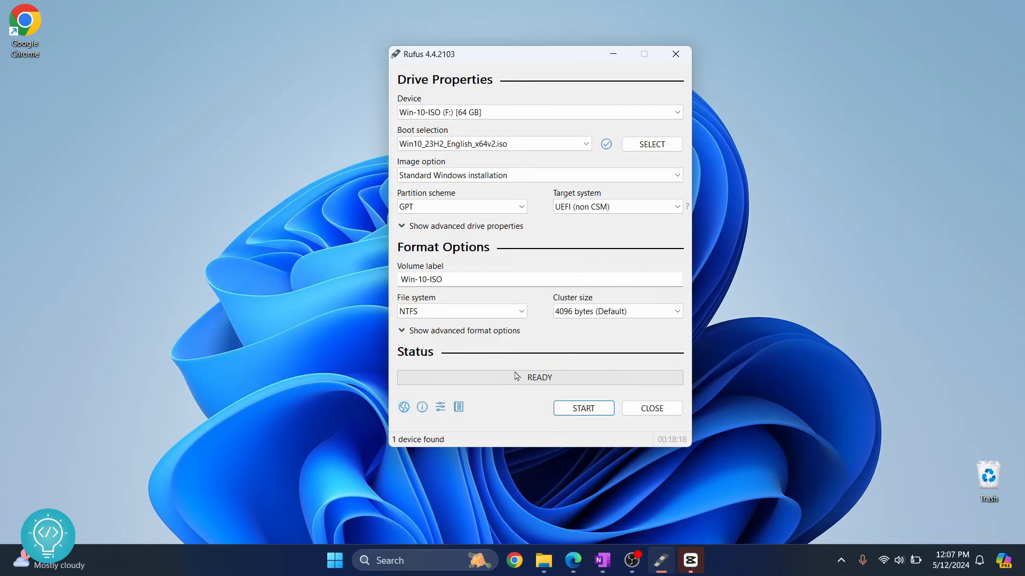
- After Status shows READY with the drive labeled Win-10-ISO, launch File Explorer from the taskbar
left_click(543, 561)
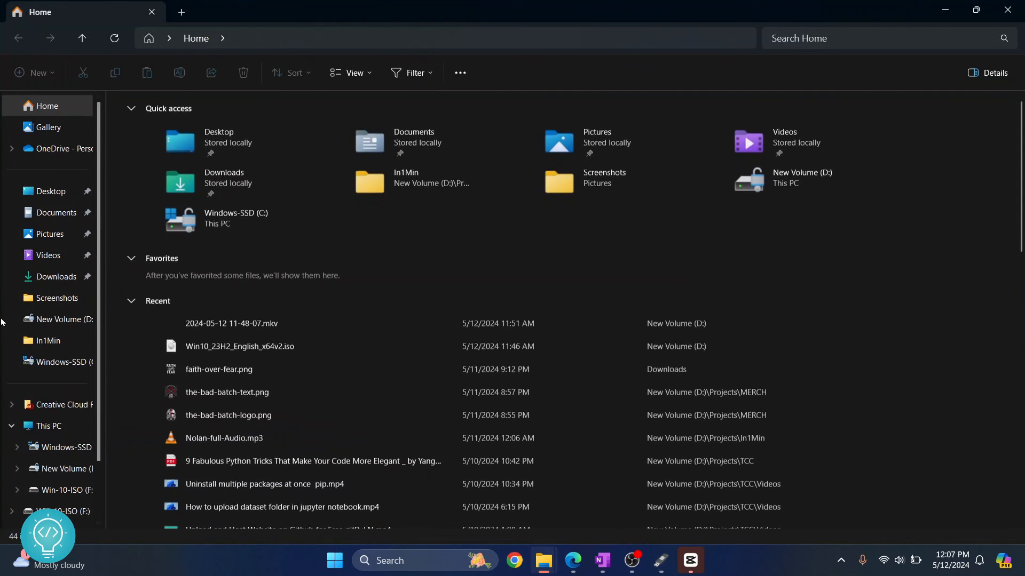
- Browse This PC into Win-10-ISO (F:) to show boot, efi, sources, support and setup.exe with nothing selected
left_click(49, 426)
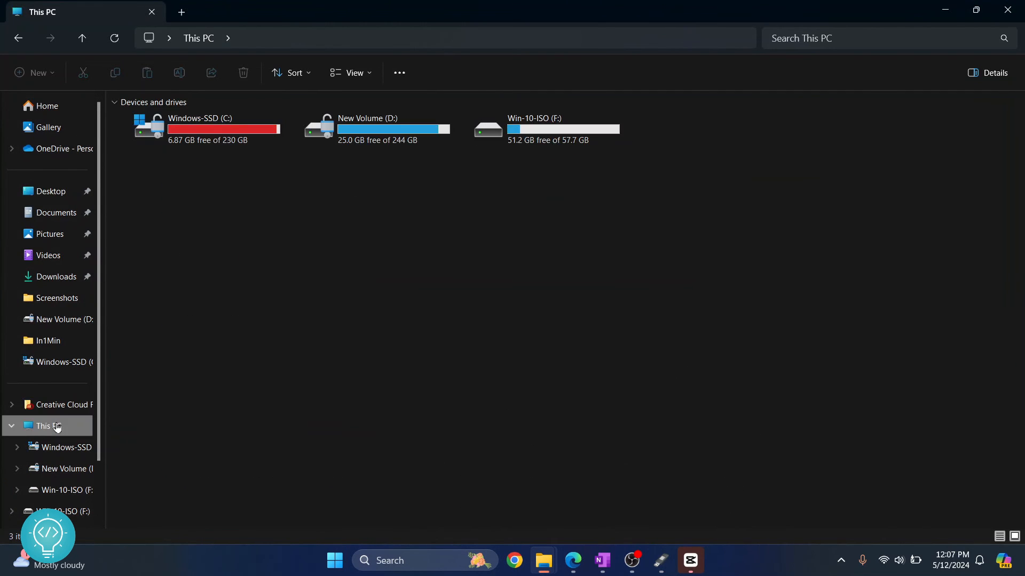
double_click(542, 129)
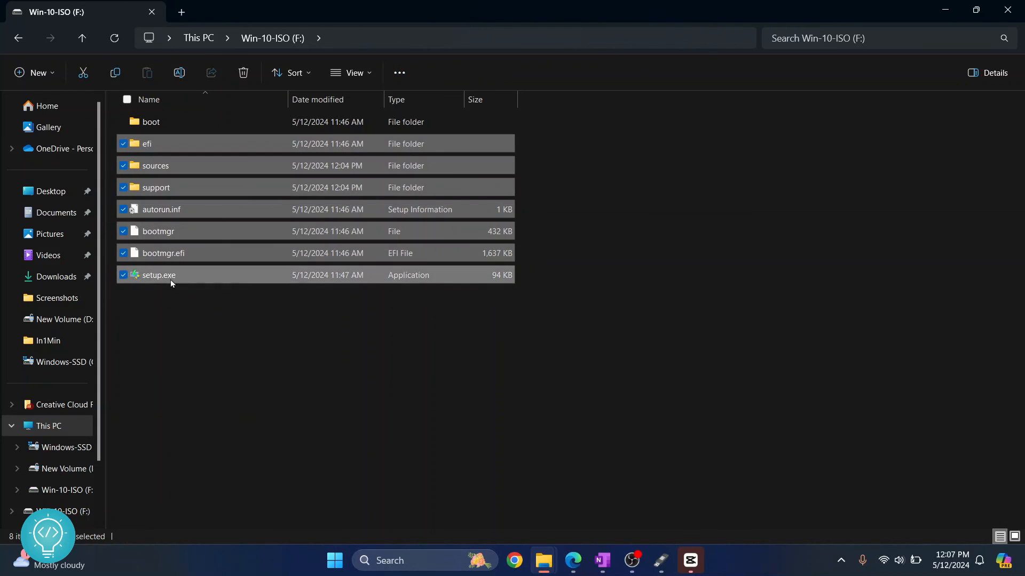
left_click(161, 326)
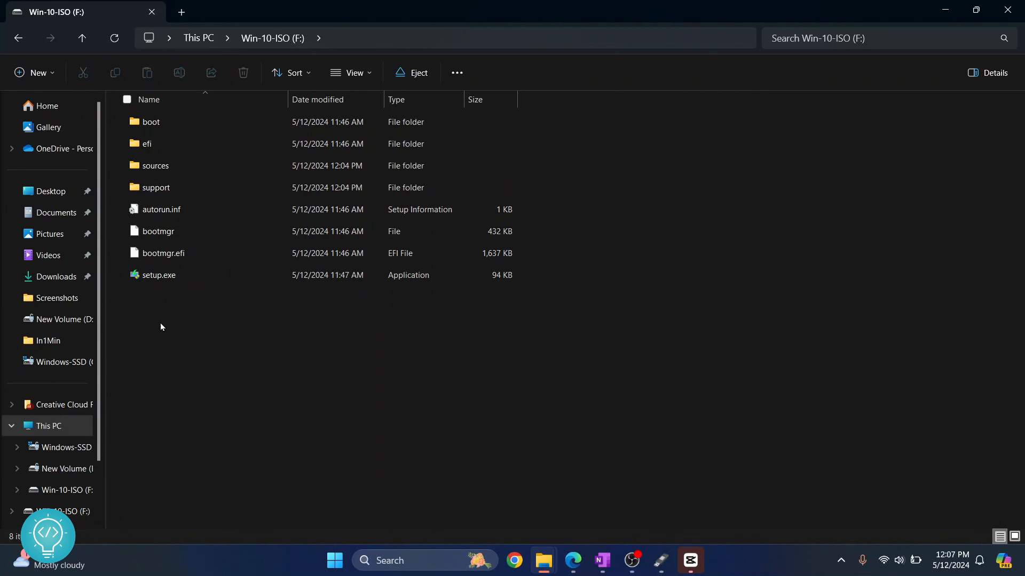
mouse_move(235, 335)
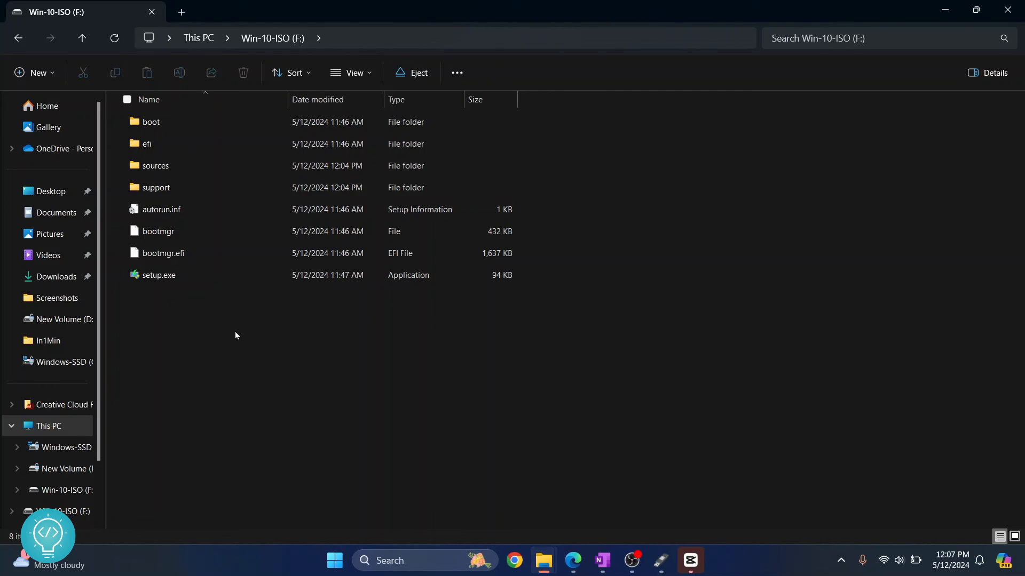
mouse_move(194, 382)
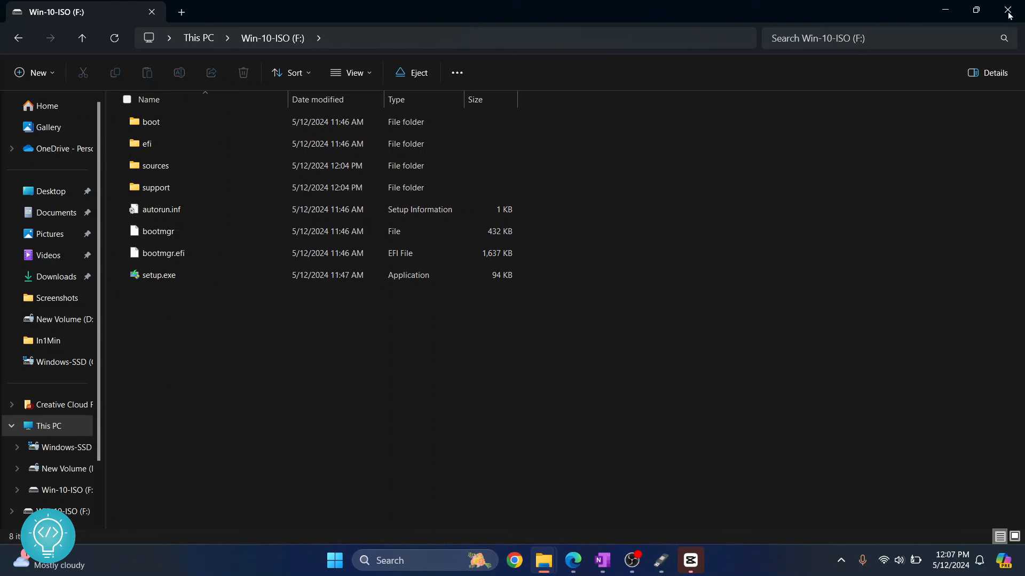
mouse_move(1008, 12)
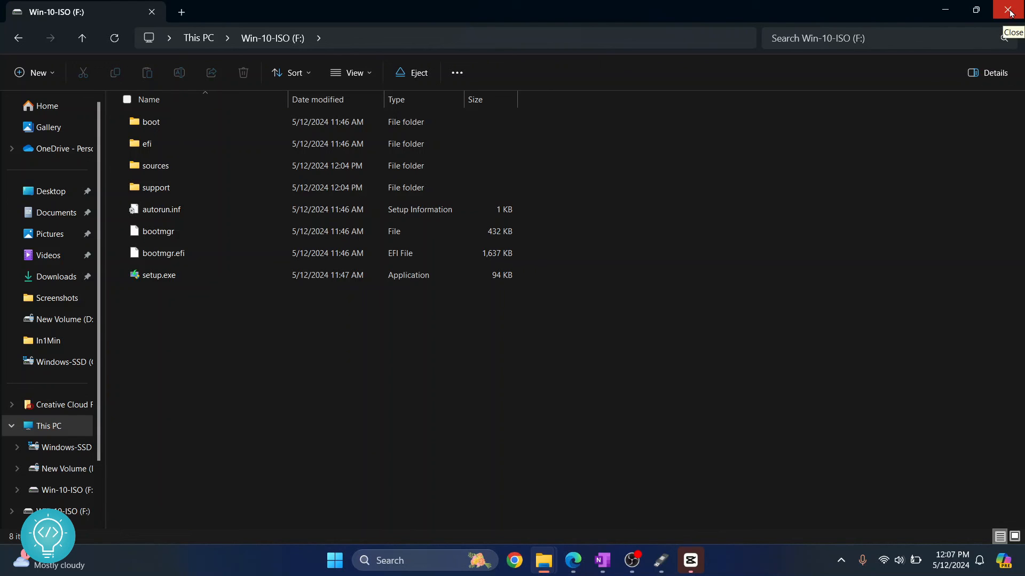